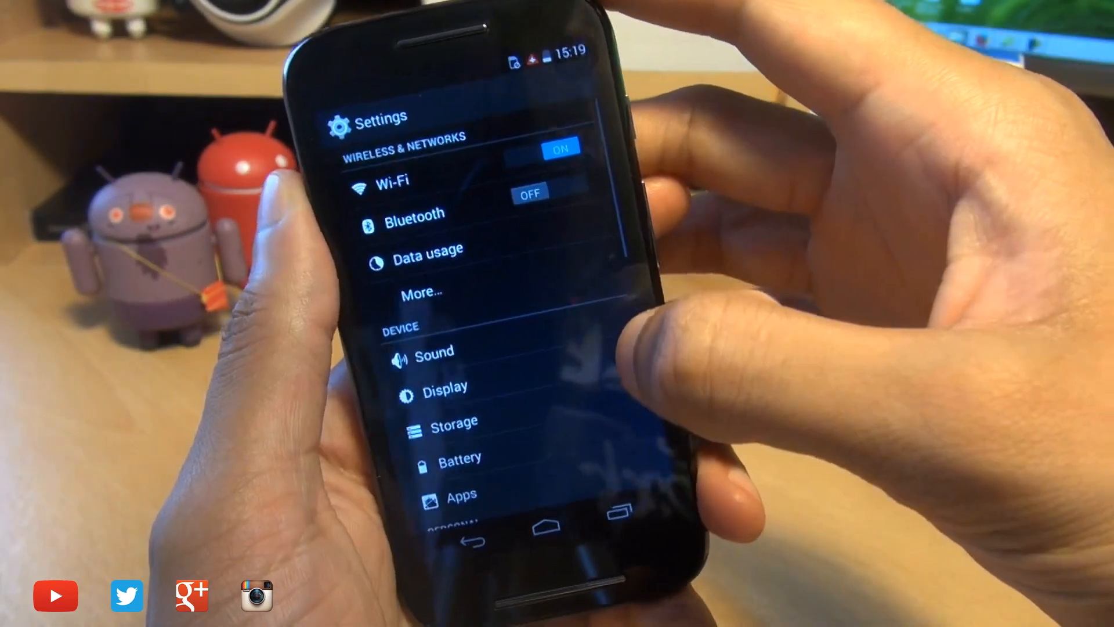
# - Check the internal storage usage breakdown showing 253 MB free
pyautogui.scroll(-3)
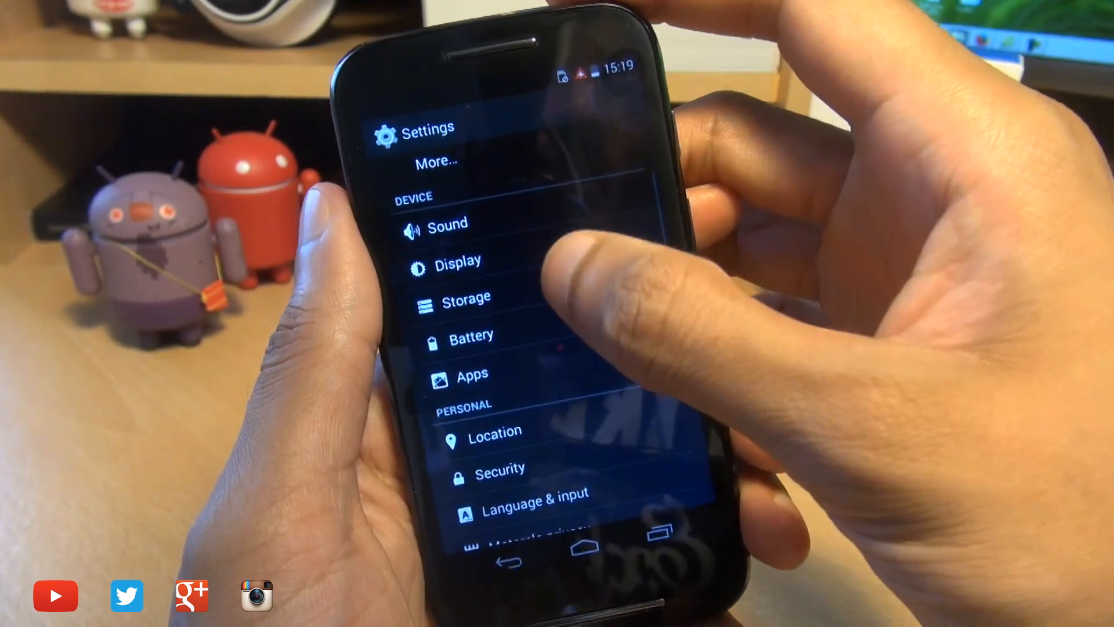
pyautogui.click(467, 296)
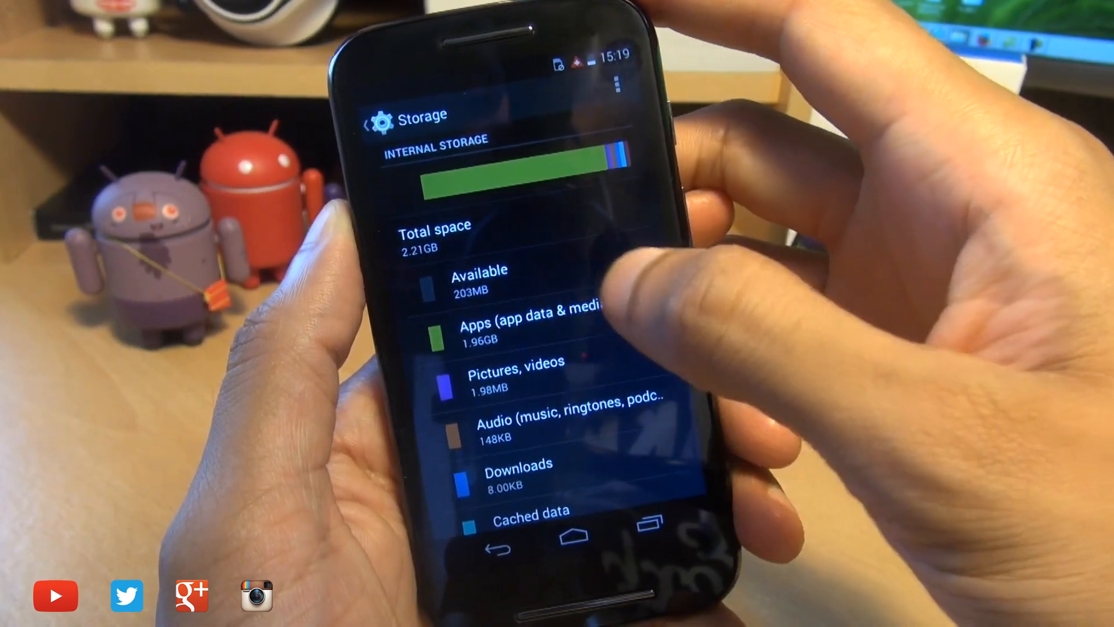
pyautogui.scroll(-3)
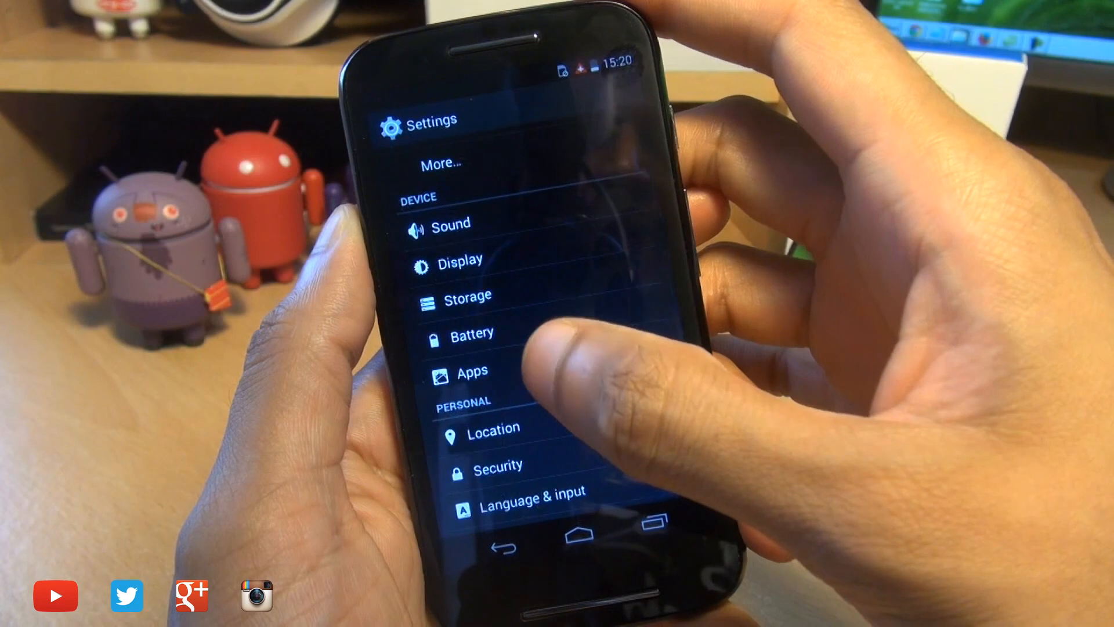
# - From the installed apps list, move Asphalt 8 to the SD card
pyautogui.click(471, 371)
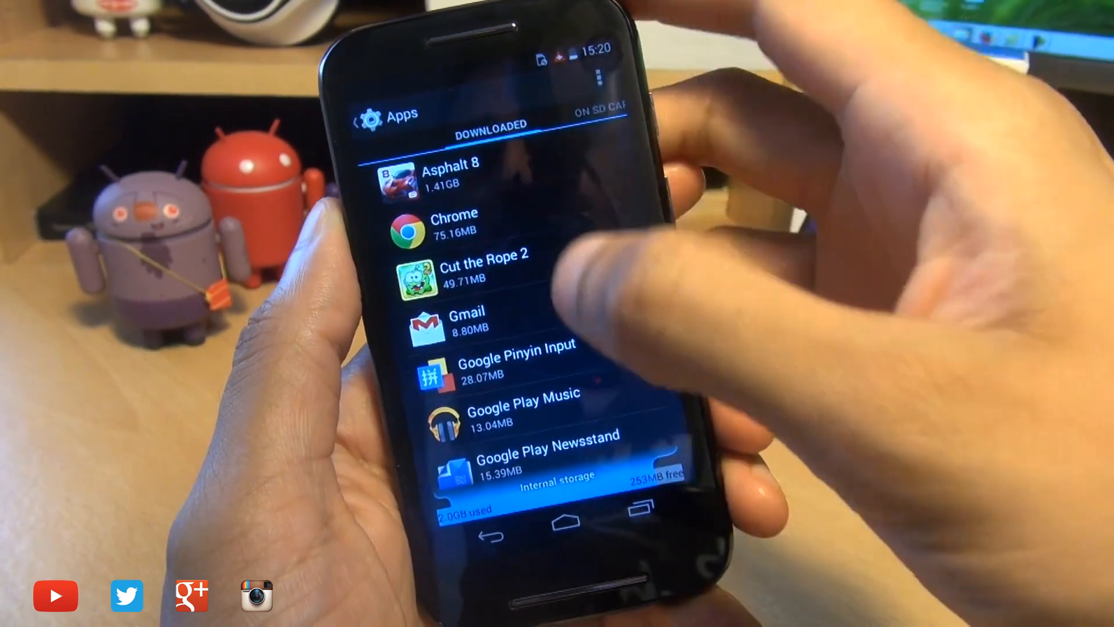
pyautogui.click(450, 176)
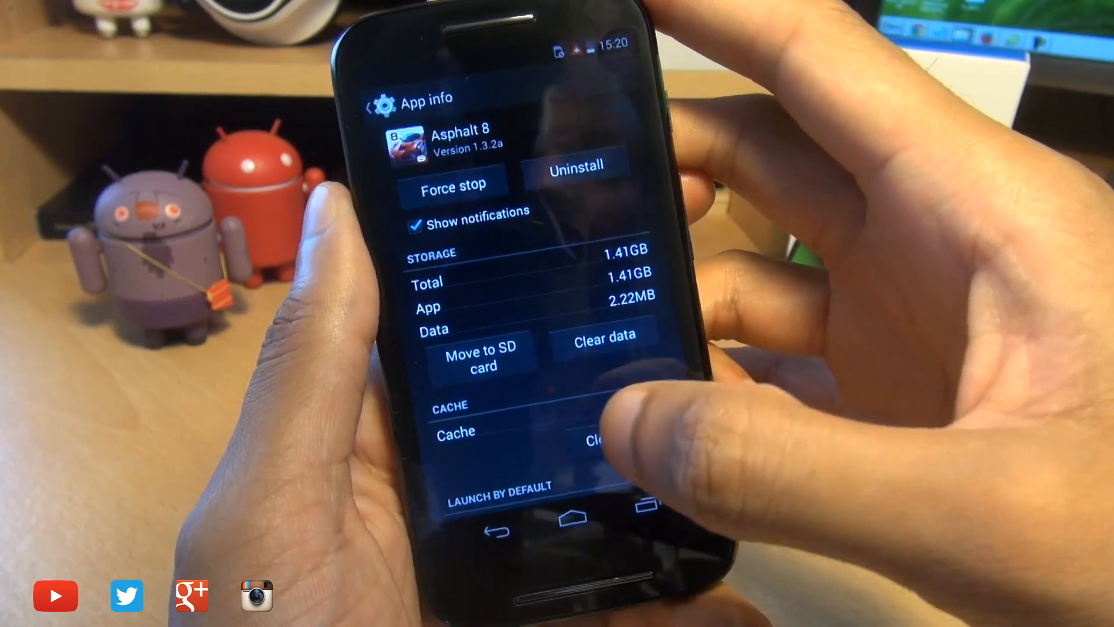
pyautogui.click(482, 358)
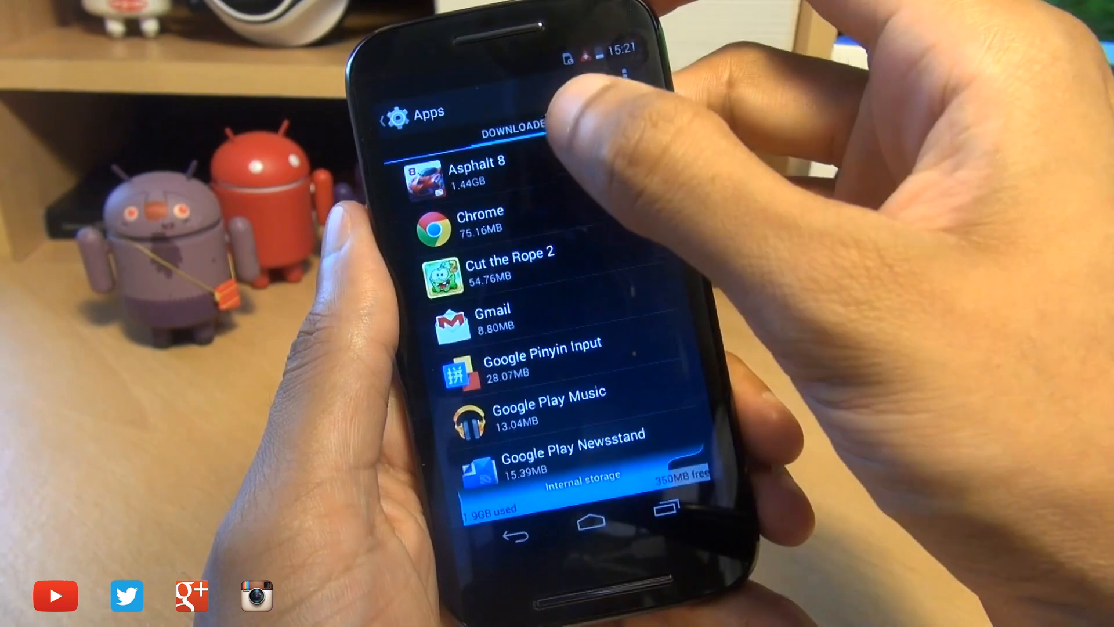
# - Return to Settings and recheck Storage, now showing 341 MB available
pyautogui.click(475, 176)
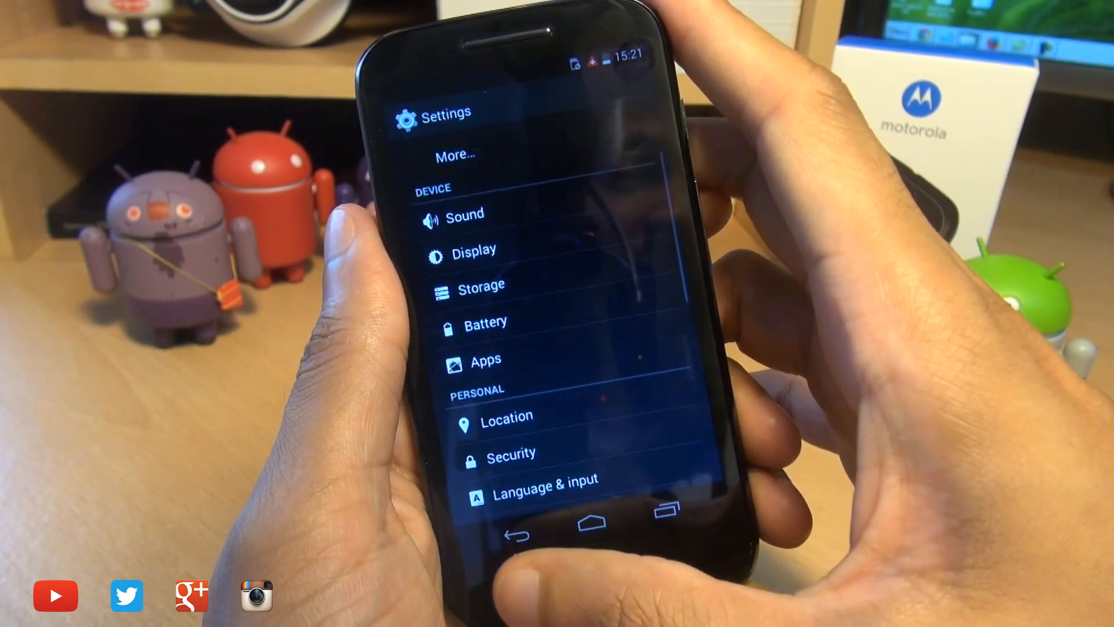
pyautogui.click(482, 284)
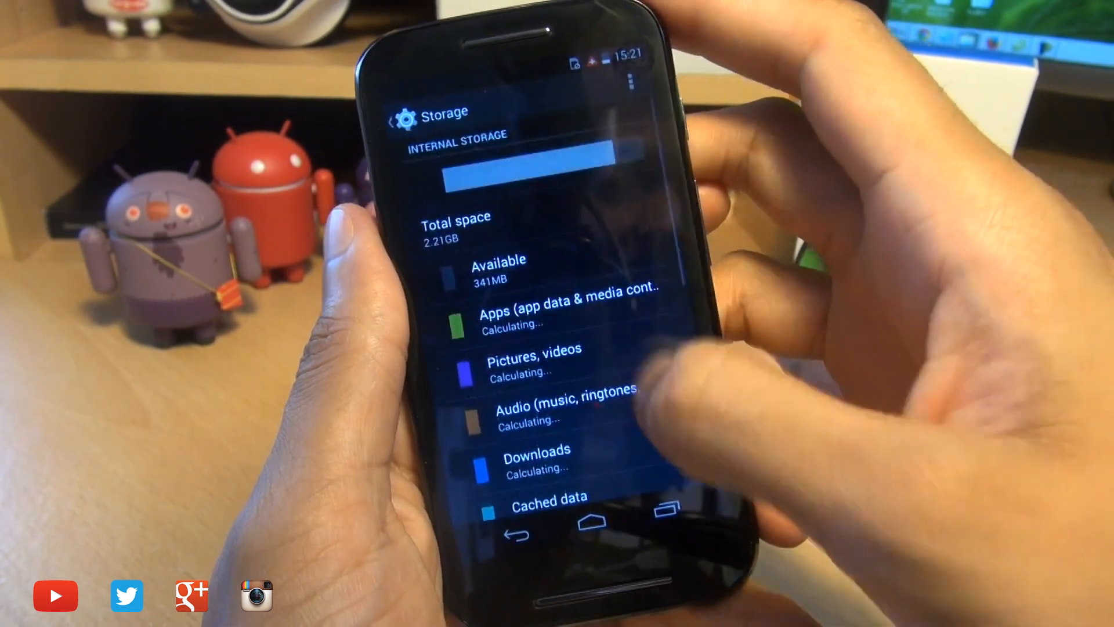